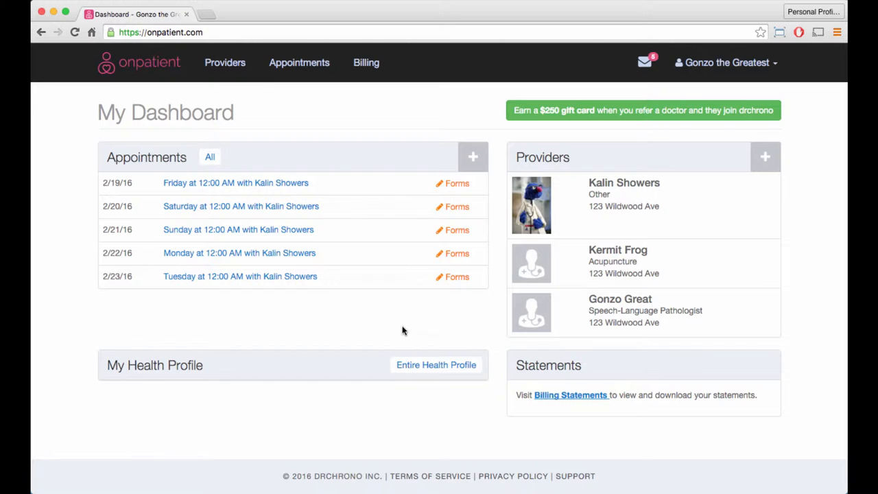
{"action": "mouse_move", "coordinate": [333, 140]}
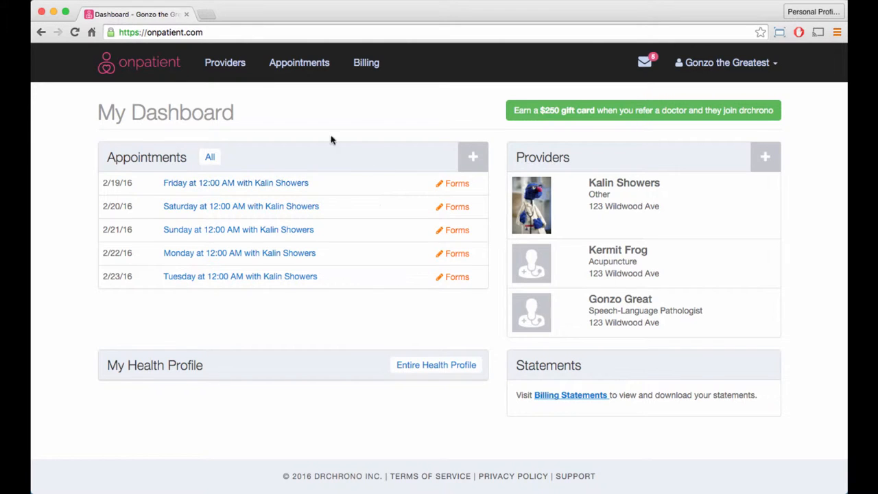
{"action": "mouse_move", "coordinate": [352, 142]}
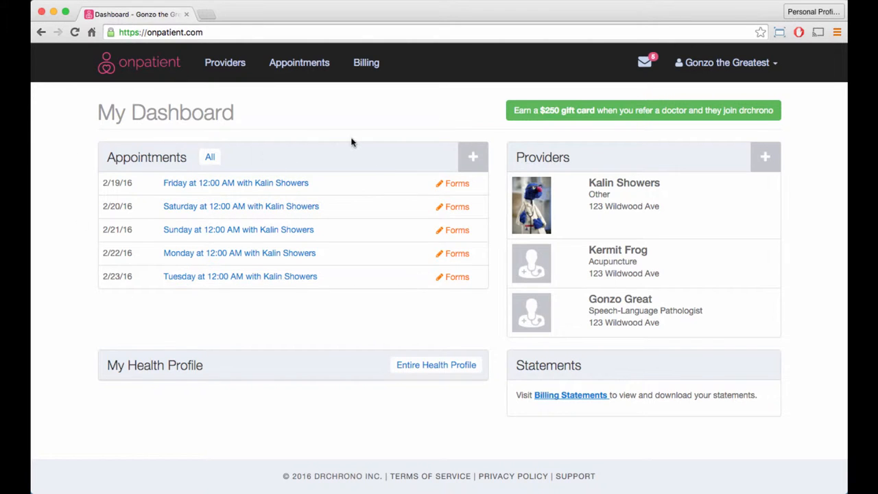
{"action": "left_click", "coordinate": [456, 183]}
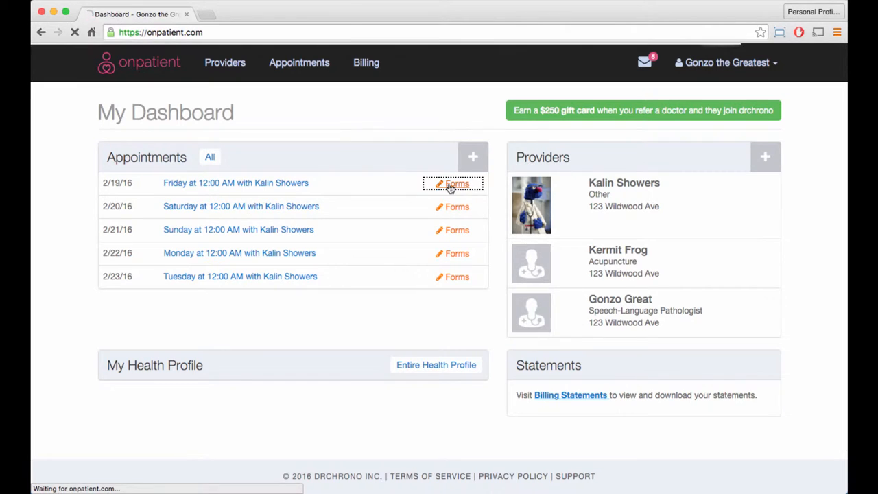
Review the intake form's language field, visit Schedule Appointment, then head to Billing
{"action": "left_click", "coordinate": [456, 183]}
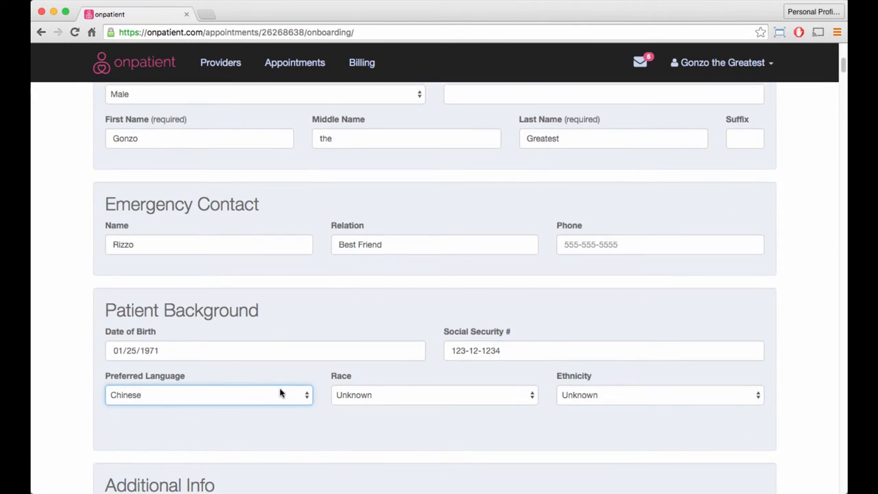
{"action": "left_click", "coordinate": [143, 62]}
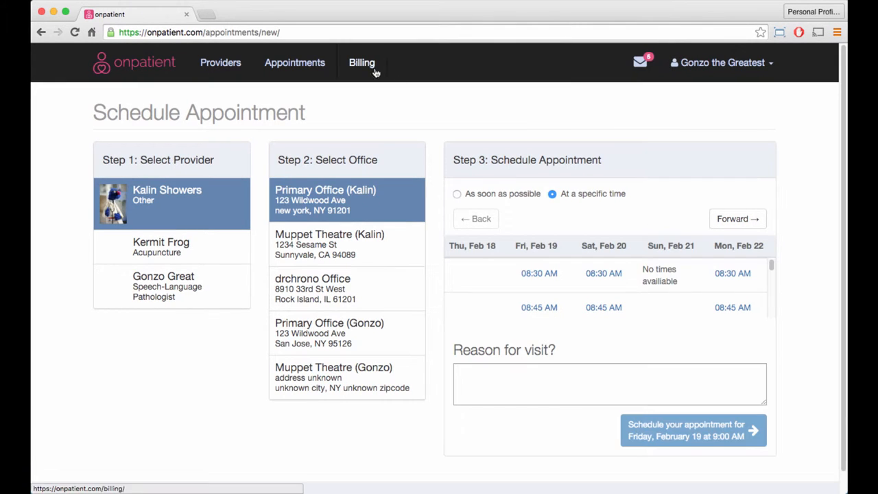
{"action": "left_click", "coordinate": [361, 63]}
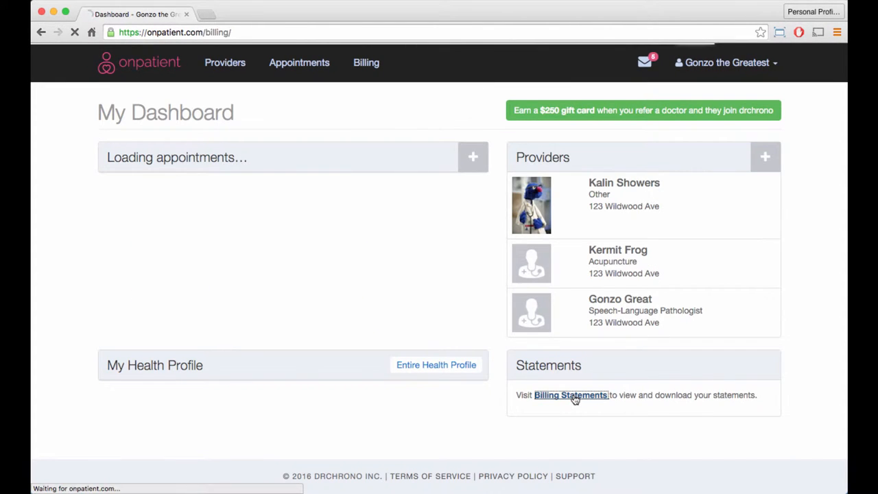
View billing statements, then start a new request in the onpatient support help center
{"action": "left_click", "coordinate": [570, 395]}
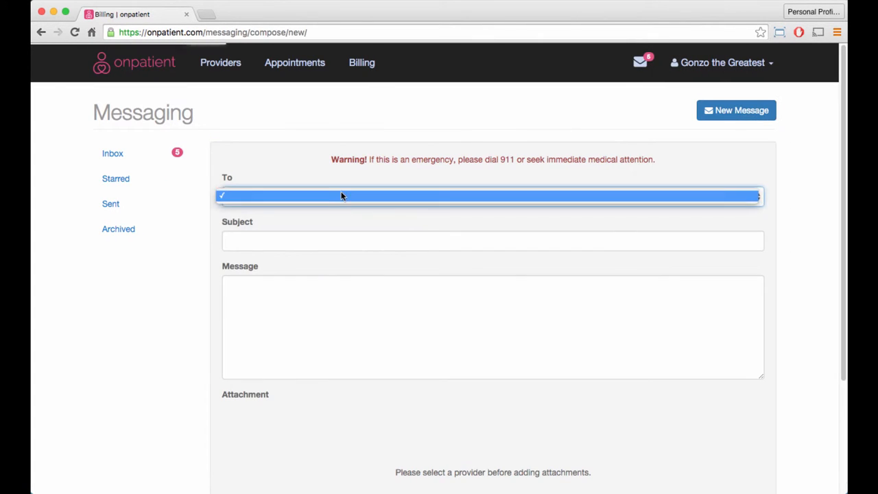
{"action": "type", "text": "Help"}
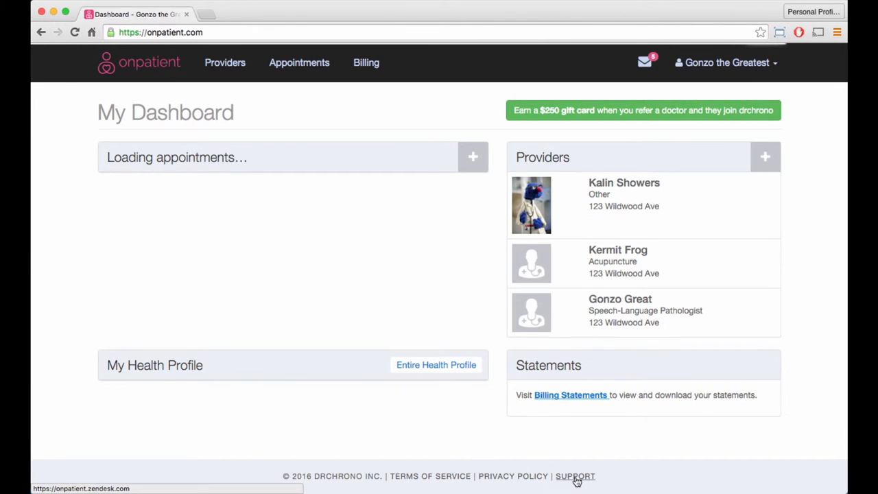
{"action": "left_click", "coordinate": [576, 476]}
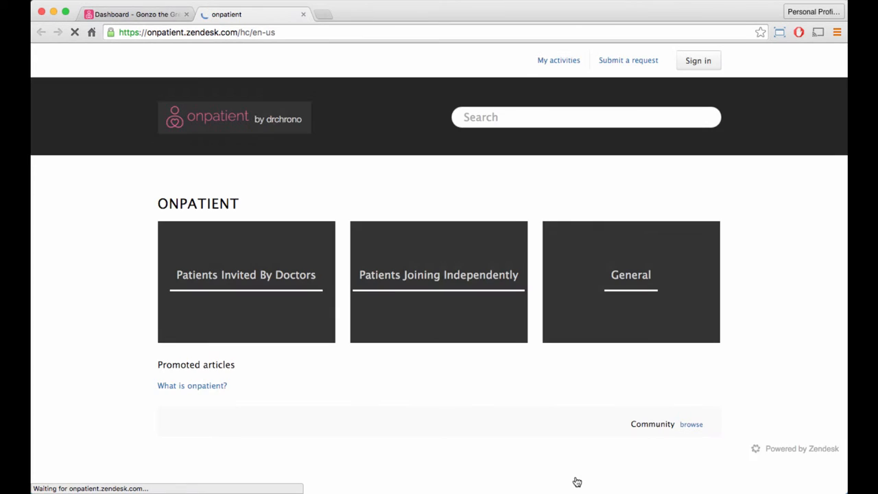
{"action": "left_click", "coordinate": [245, 274]}
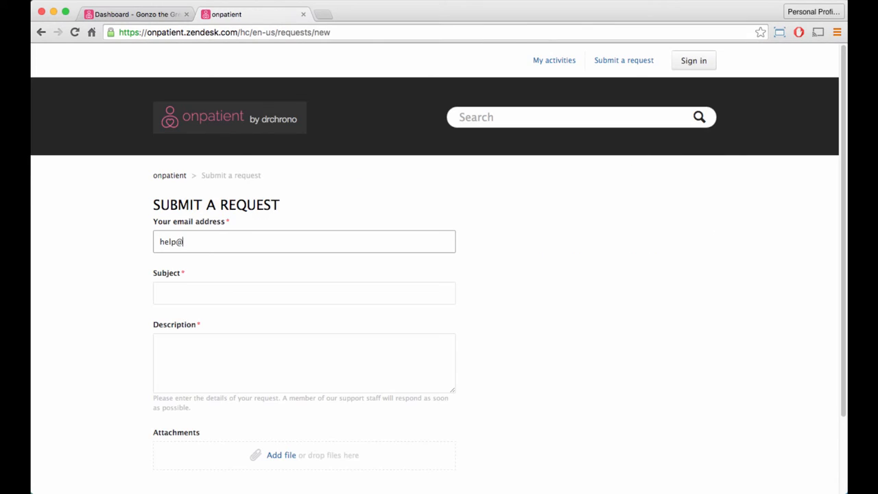
{"action": "type", "text": "drchrono.com"}
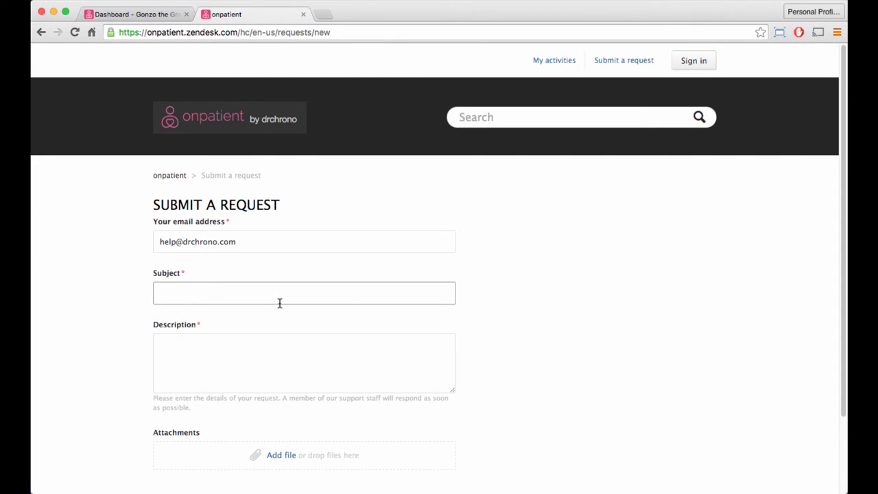
{"action": "type", "text": "I can't fill out my forms"}
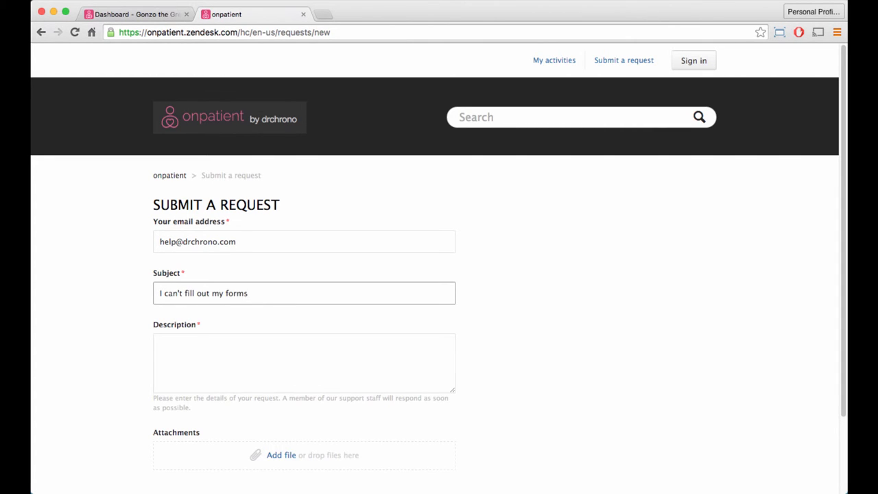
{"action": "scroll", "scroll_direction": "down", "scroll_amount": 3}
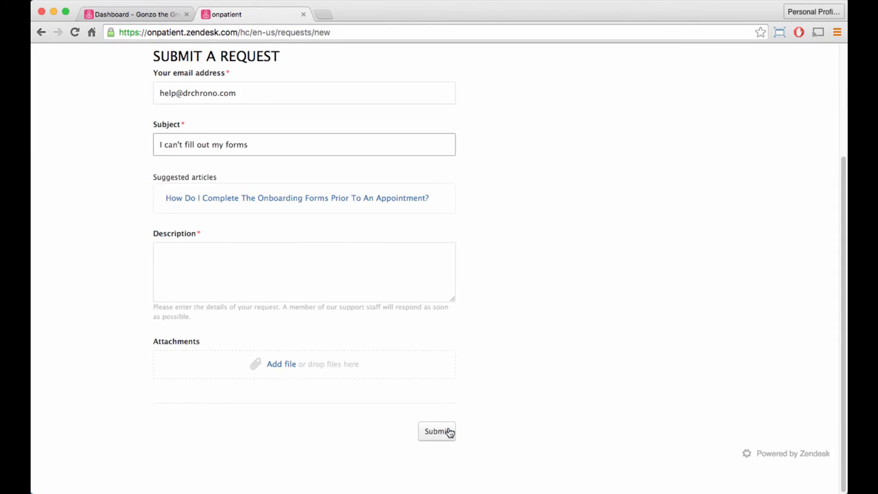